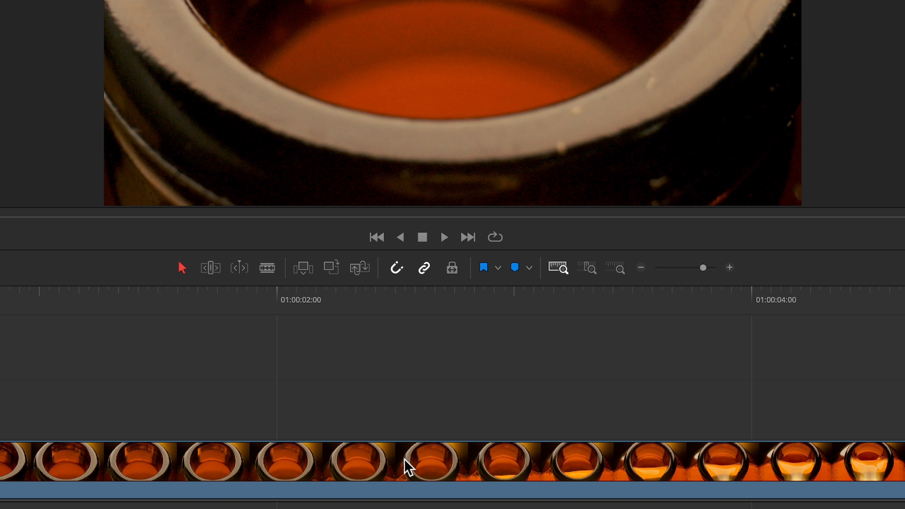
- Bring up Retime Controls on the bottle clip, showing its speed at 100%
right_click(406, 462)
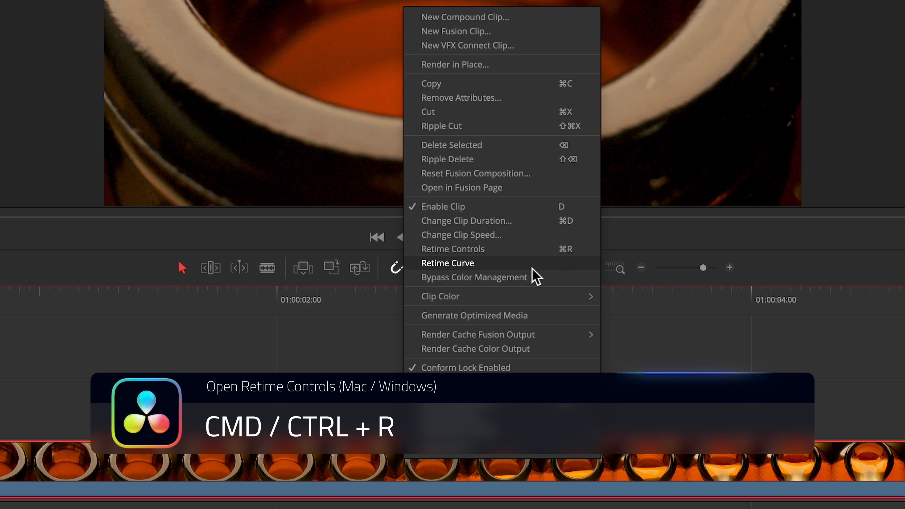
mouse_move(537, 249)
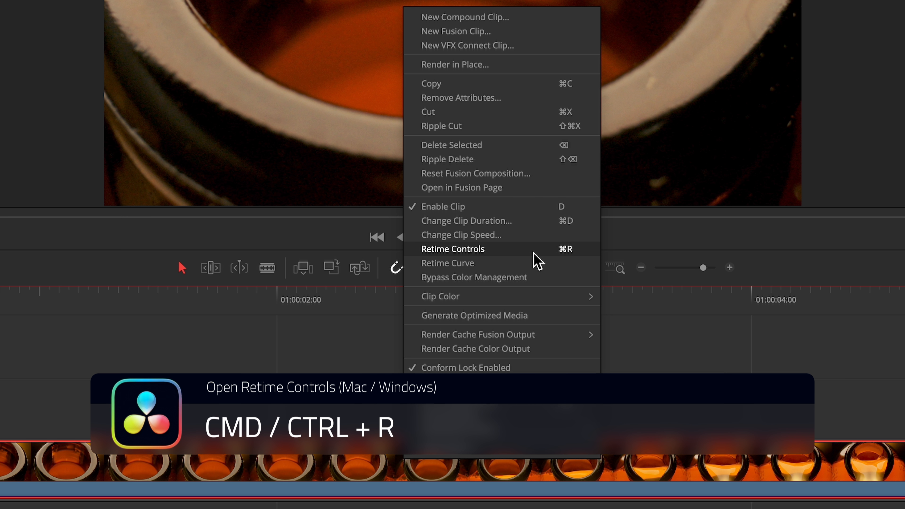
click(452, 249)
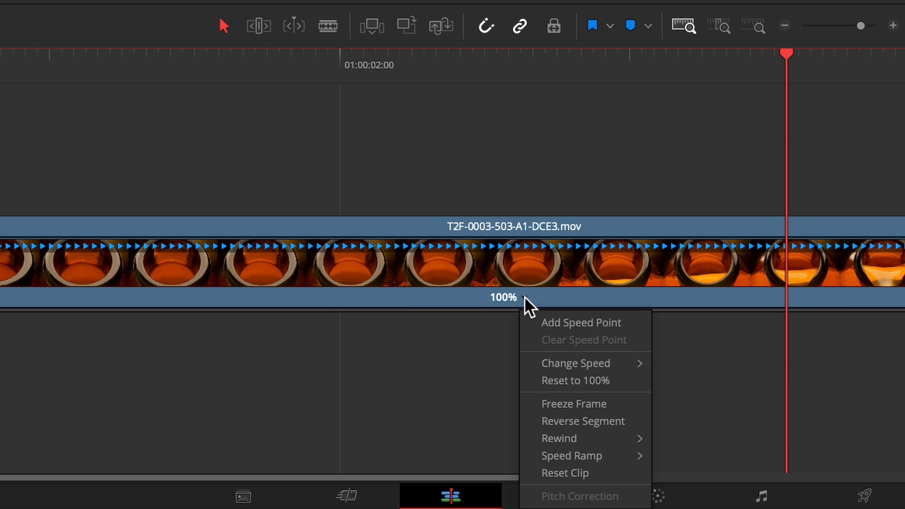
mouse_move(532, 329)
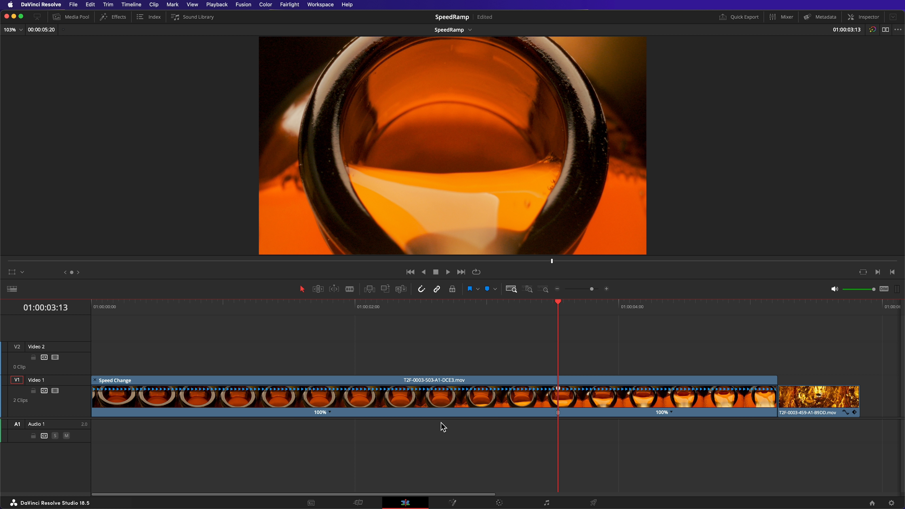
- Show the speed options for the first 100% section after the speed point
right_click(330, 417)
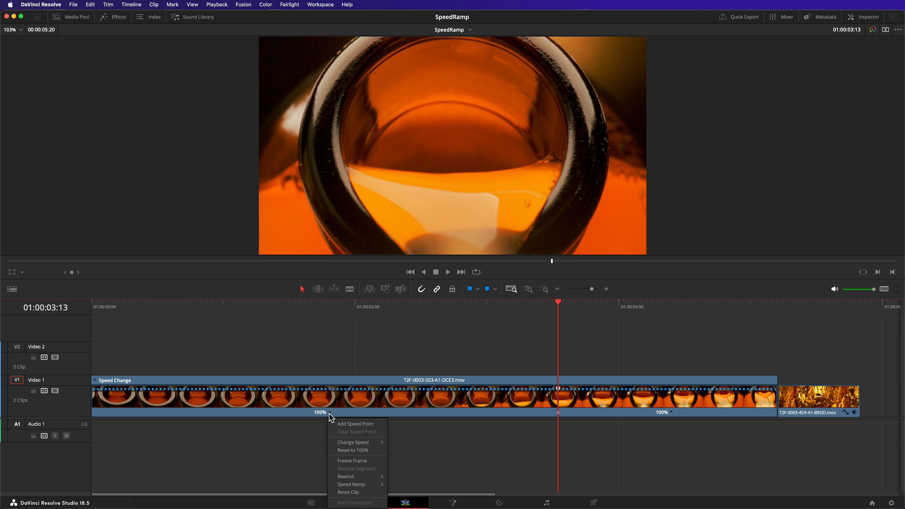
click(352, 442)
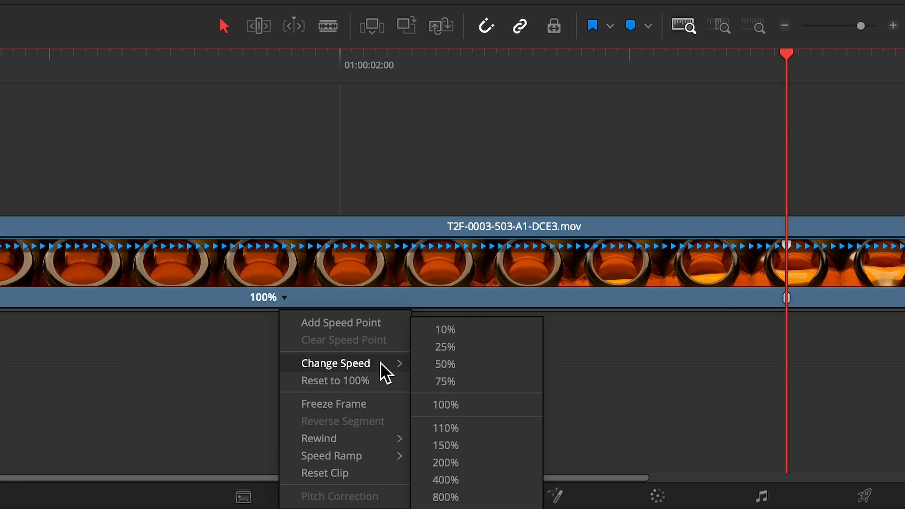
mouse_move(497, 496)
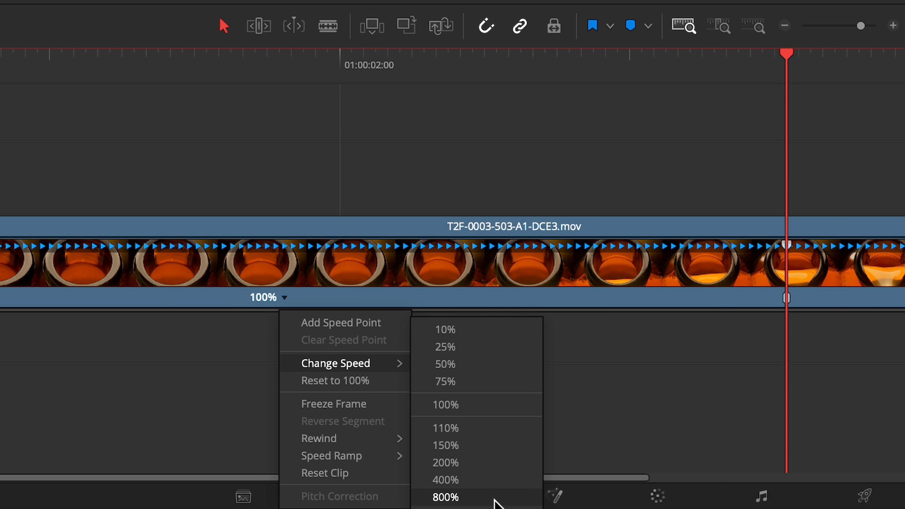
click(444, 497)
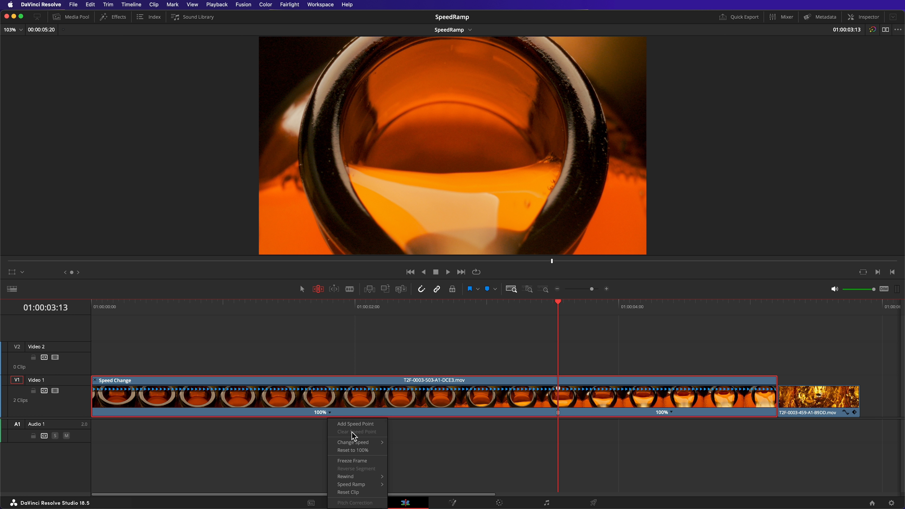
- Set the first section to 800% via Change Speed, leaving the second at 100%
click(352, 442)
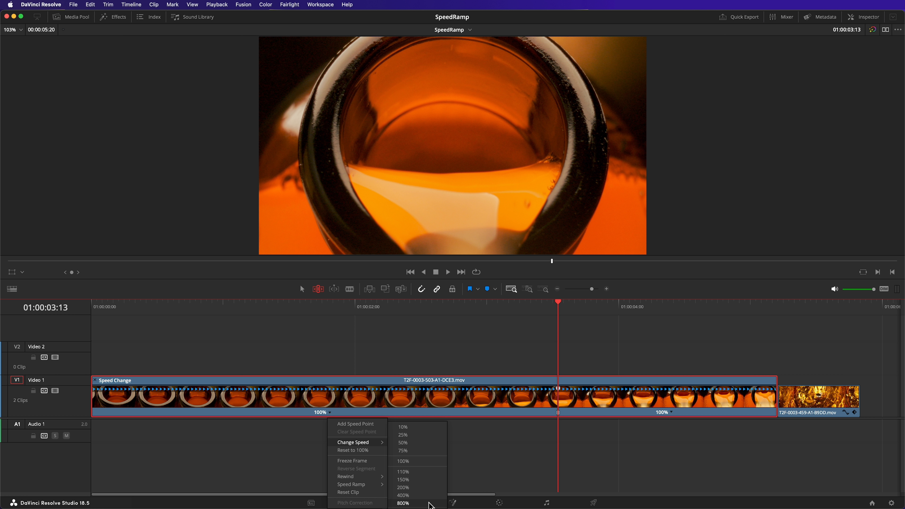
click(402, 503)
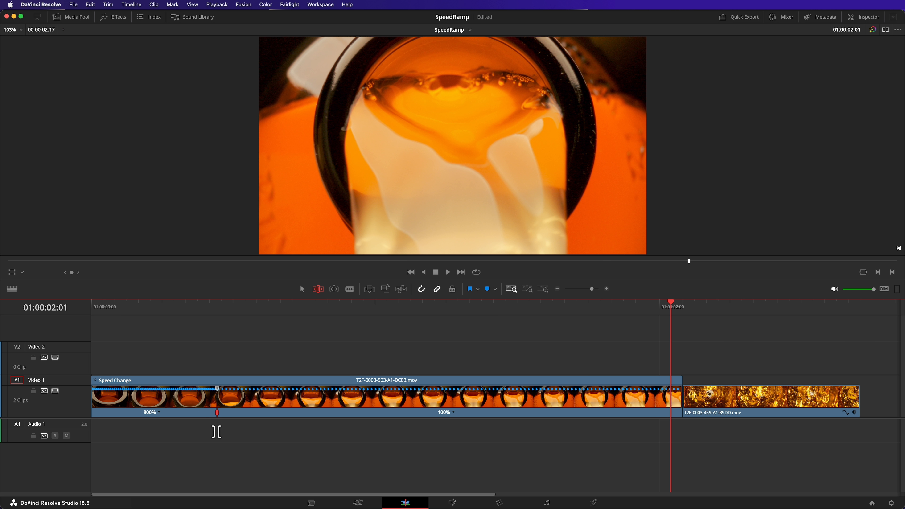
- Select the speed point between the 800% and 100% sections to review the jump
click(410, 272)
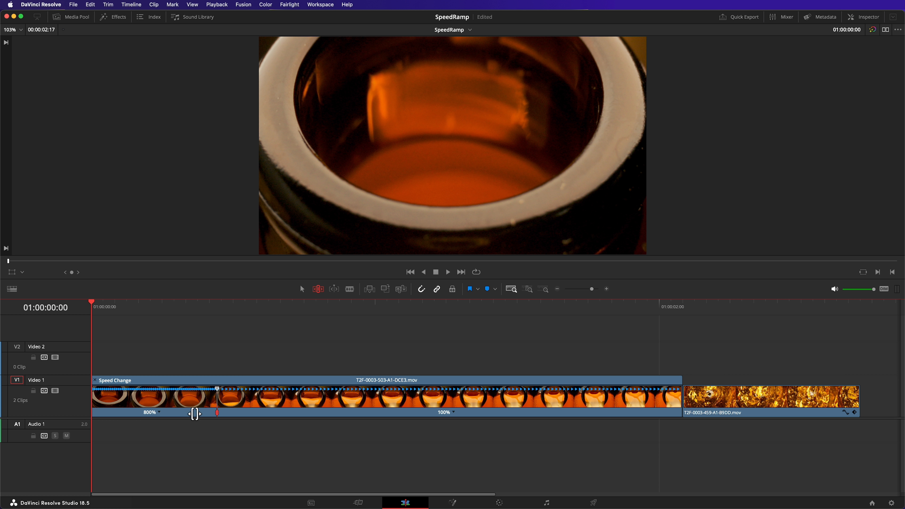
- Display the ramped clip's Retime Curve for easing the 800% to 100% change
right_click(191, 404)
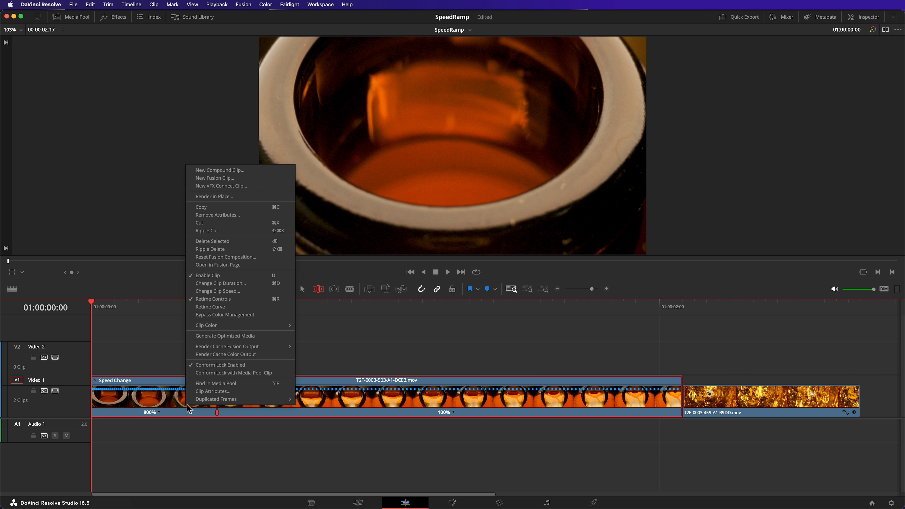
click(211, 306)
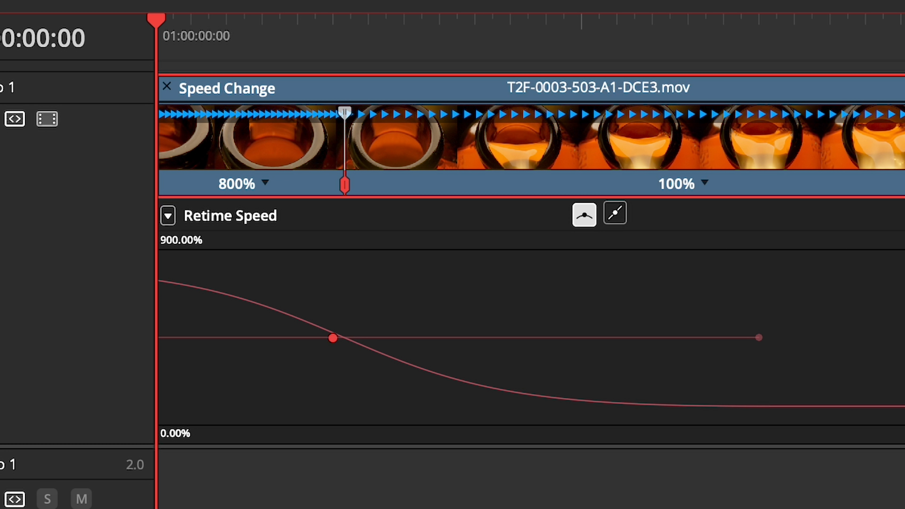
mouse_move(723, 340)
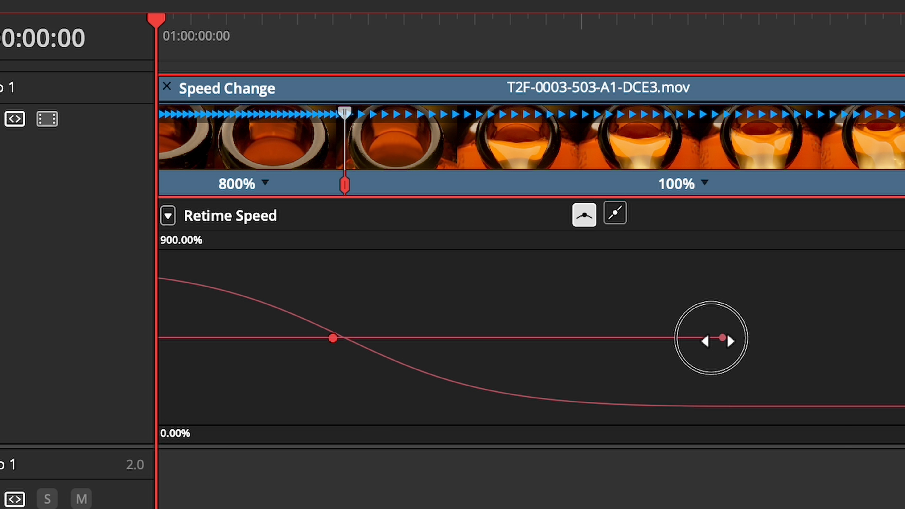